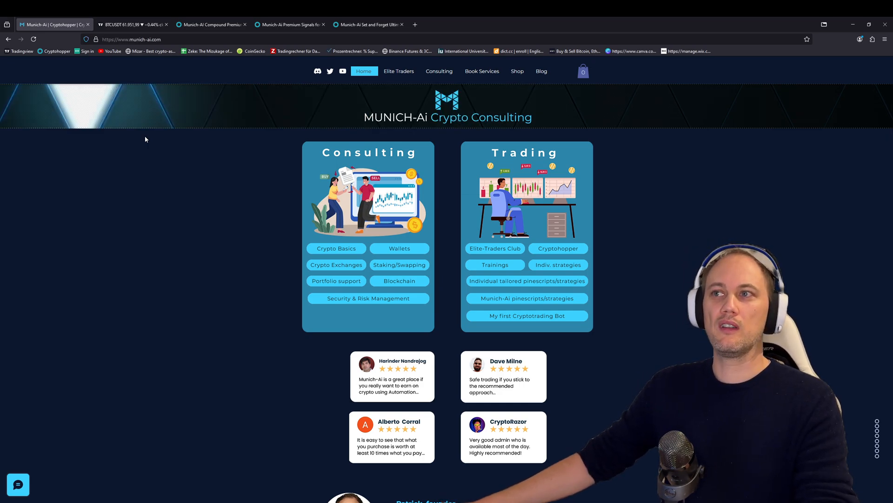
# Load the Elite Traders pricing page with the Club and Strategies plans
pyautogui.click(399, 71)
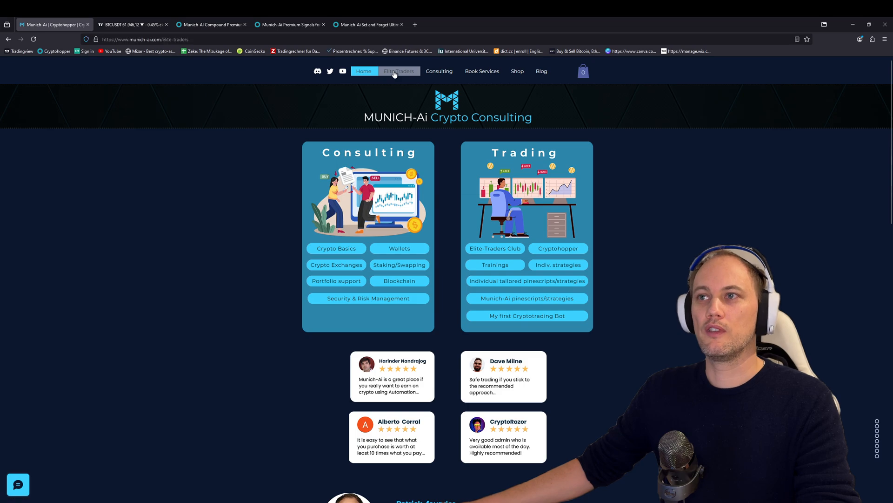
pyautogui.click(398, 71)
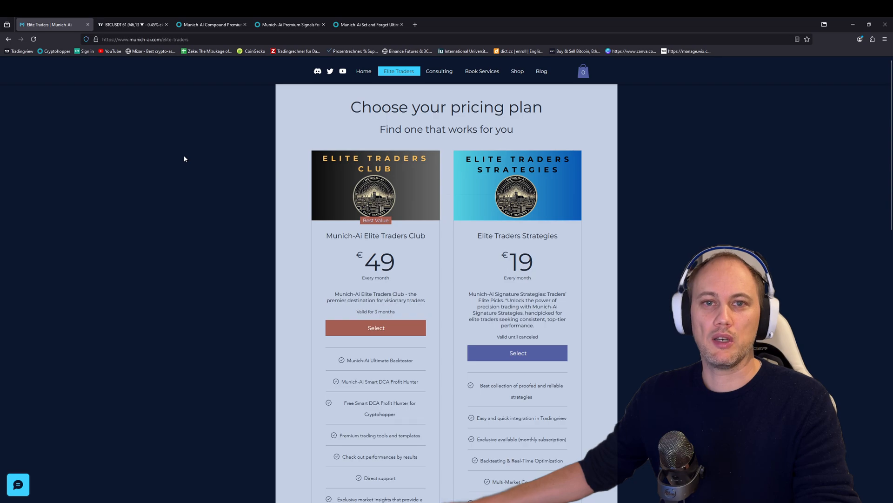
pyautogui.moveTo(466, 245)
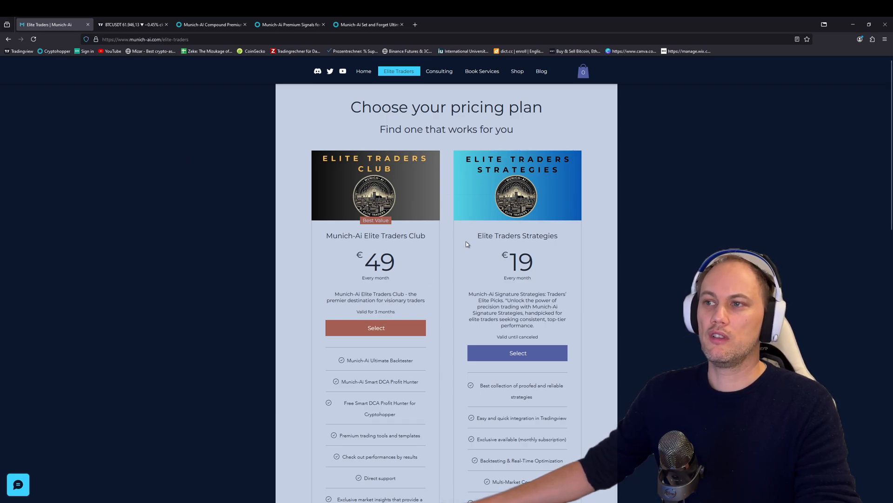
pyautogui.moveTo(449, 287)
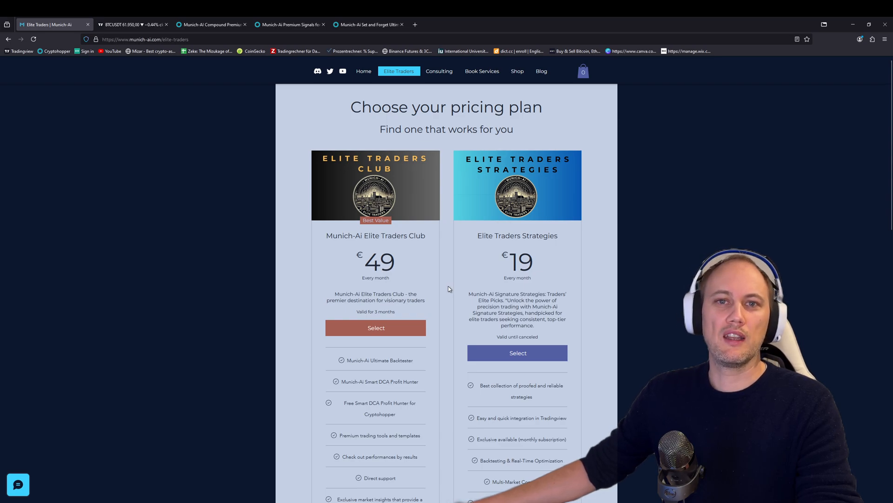
pyautogui.moveTo(452, 222)
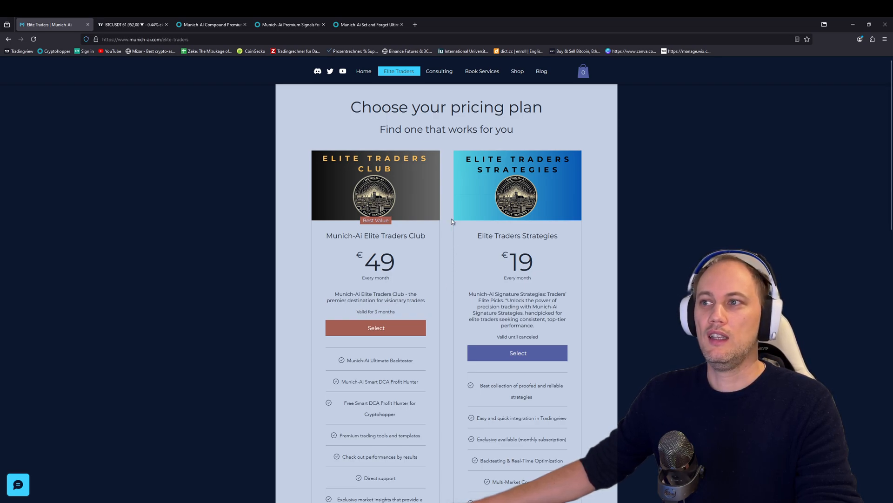
pyautogui.moveTo(454, 433)
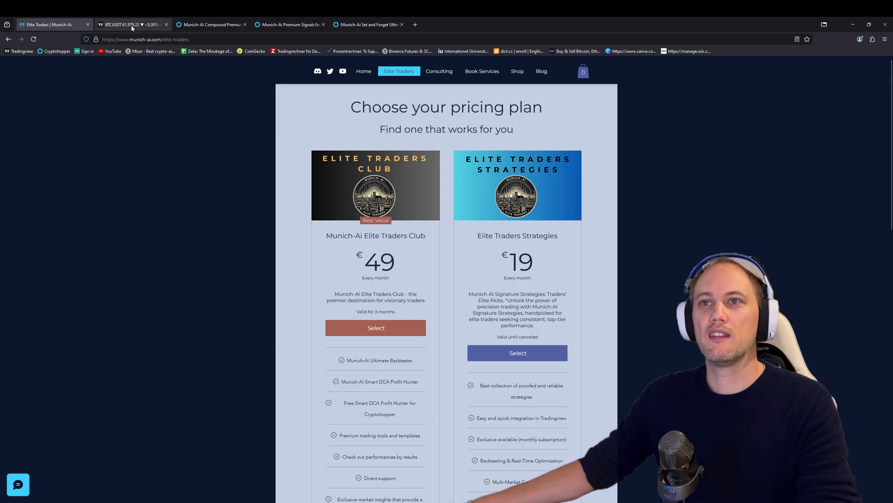
# Review the Smart DCA Profit Hunter inputs on the BTCUSDT chart, then leave them
pyautogui.click(131, 24)
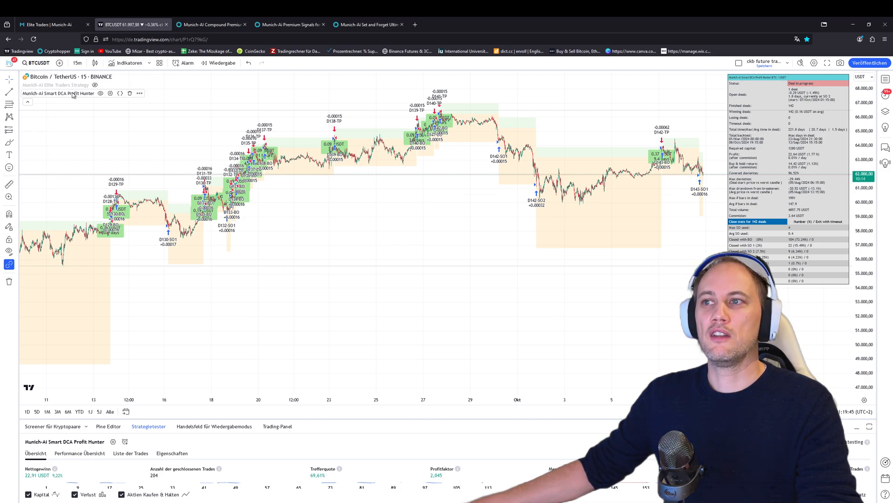
pyautogui.click(113, 94)
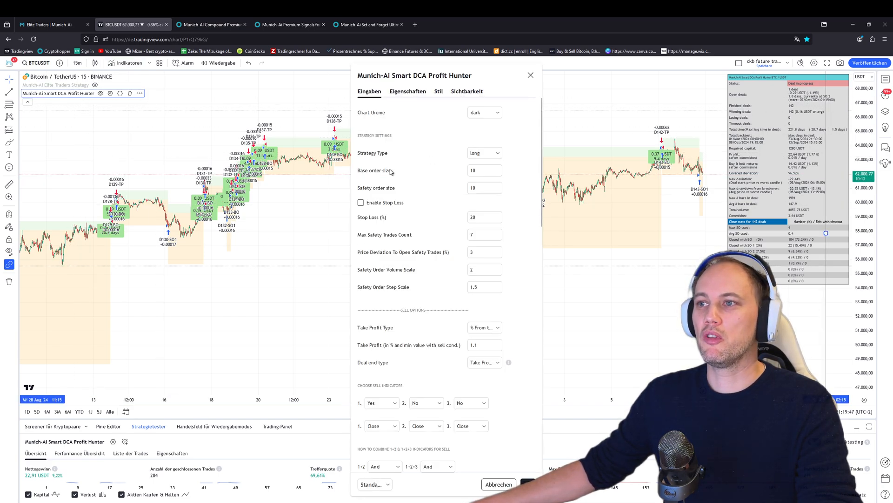
pyautogui.scroll(-3)
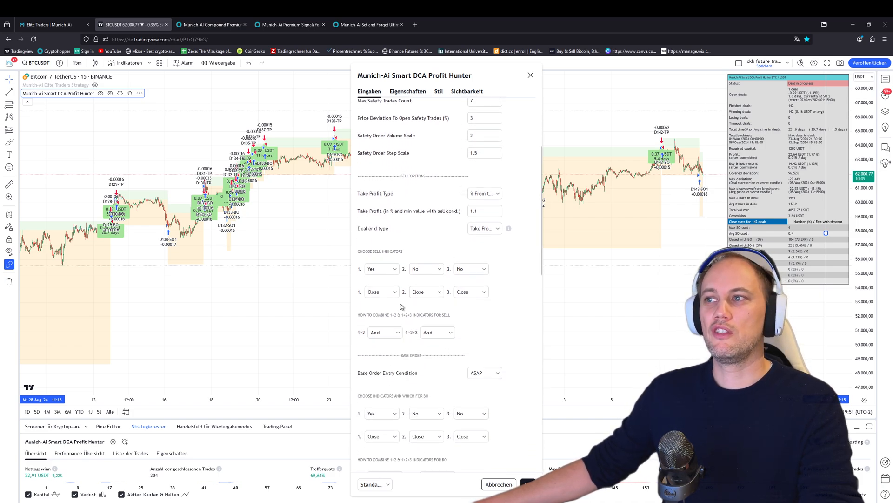
pyautogui.moveTo(436, 301)
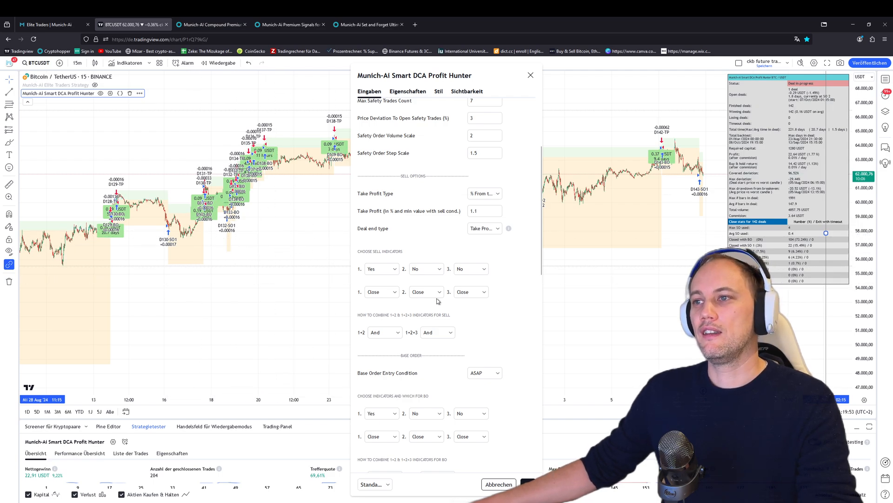
pyautogui.scroll(3)
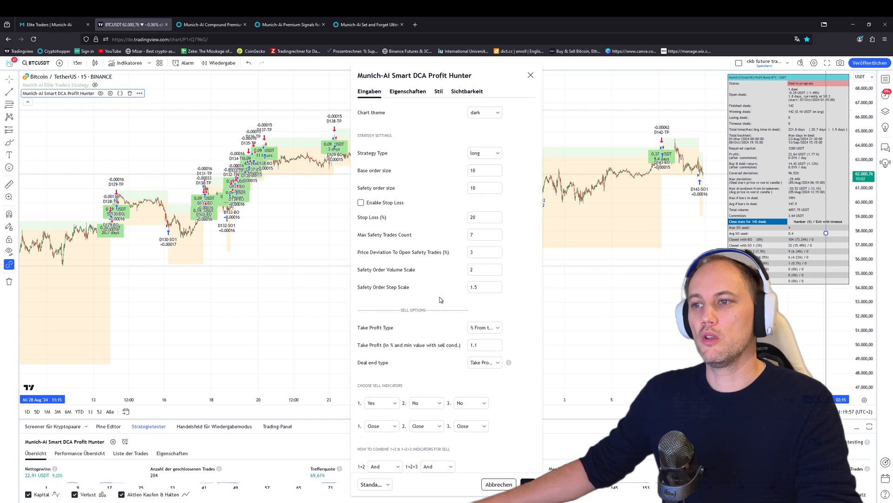
pyautogui.click(530, 74)
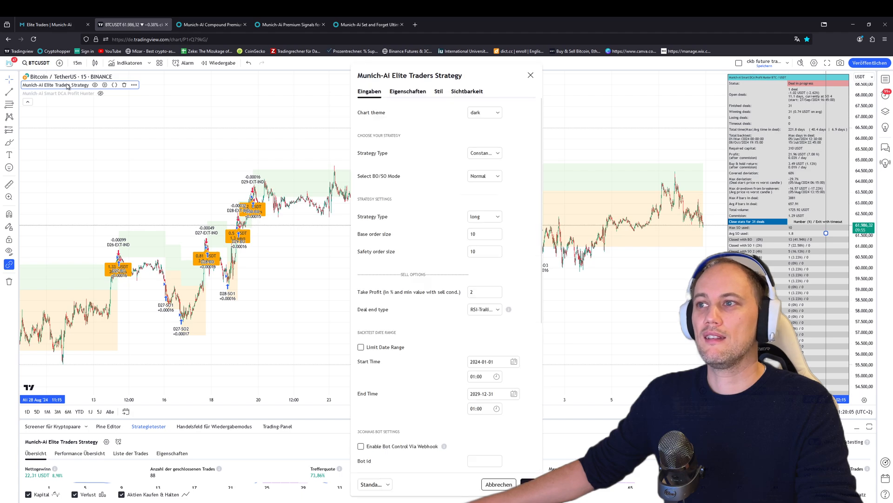
pyautogui.moveTo(193, 266)
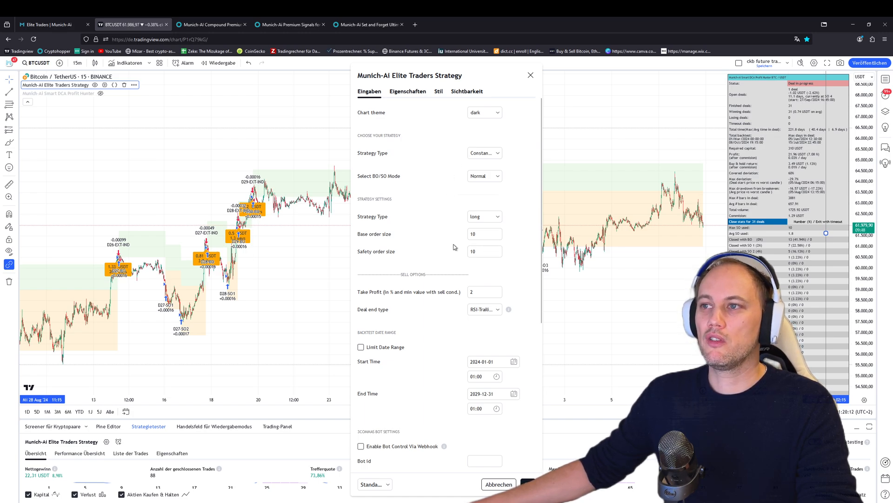
# Choose Constant-Volume as the Elite Traders Strategy type
pyautogui.click(484, 152)
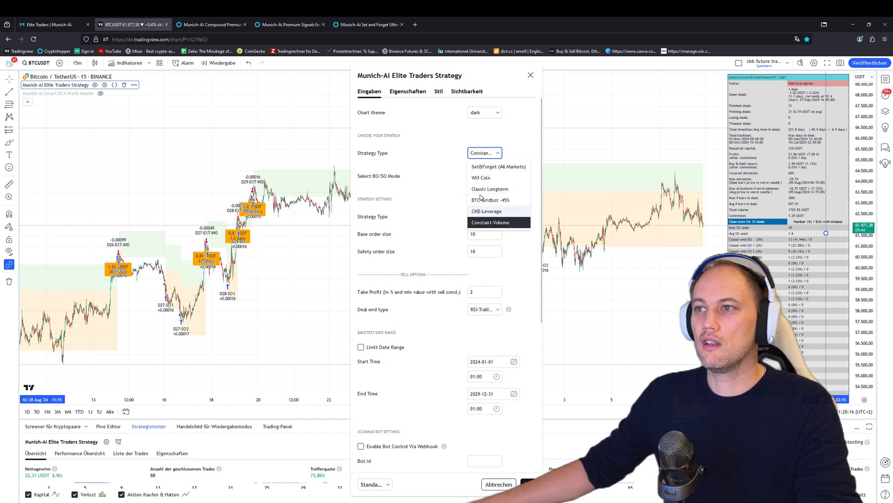
pyautogui.moveTo(498, 167)
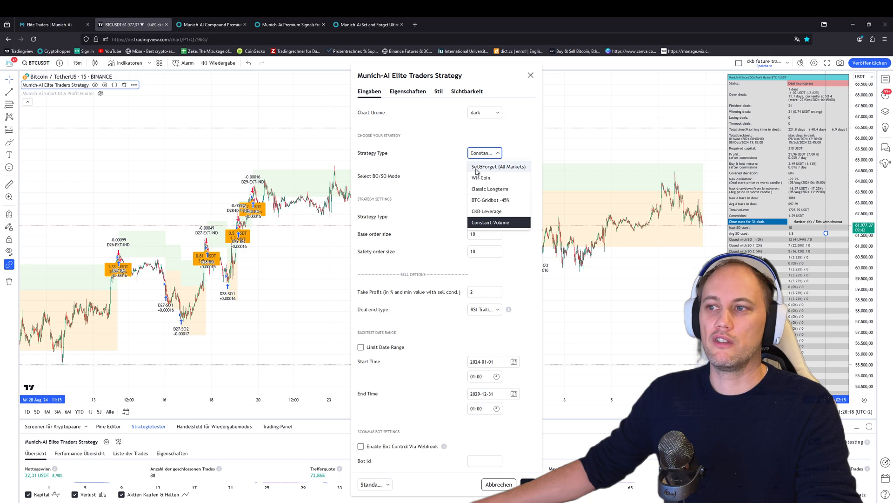
pyautogui.click(490, 222)
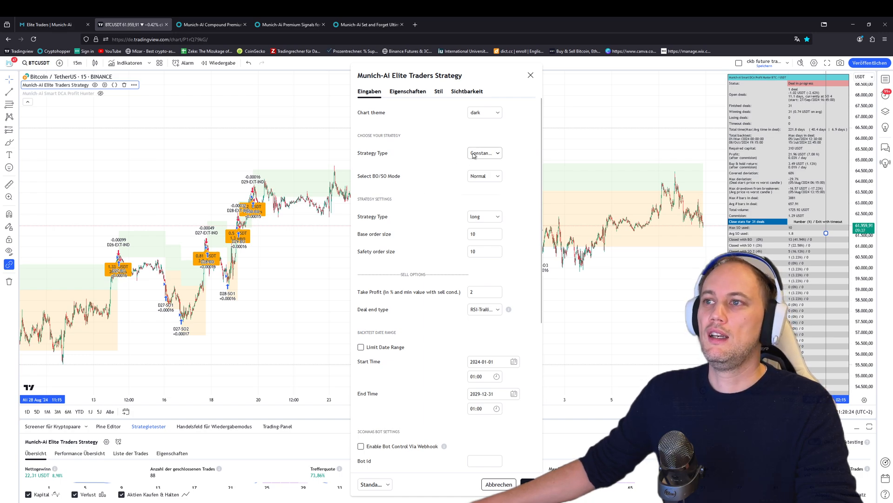
pyautogui.click(483, 153)
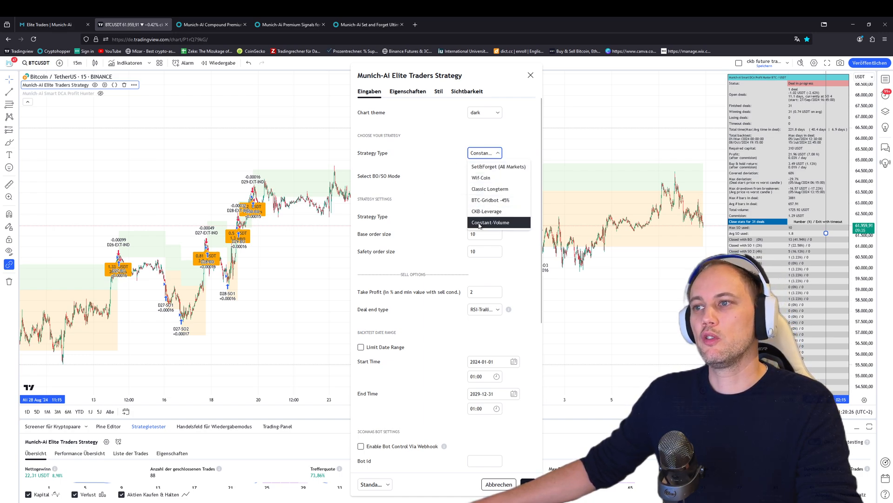
pyautogui.click(490, 223)
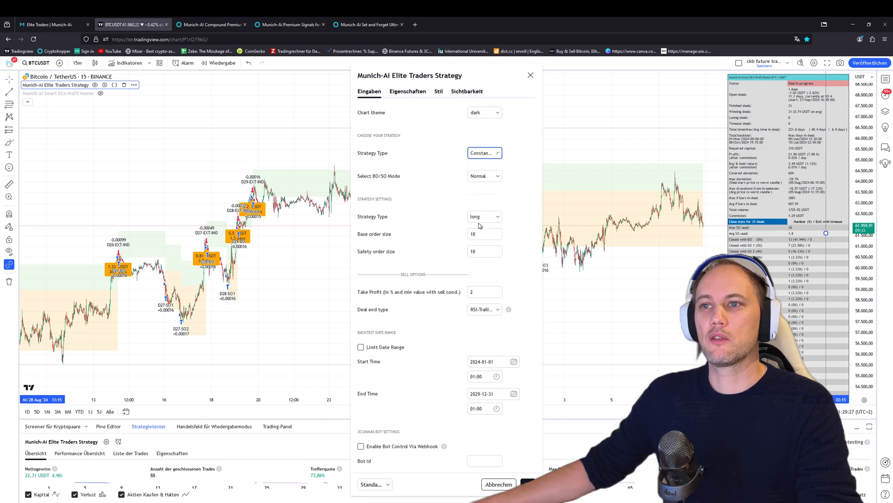
pyautogui.moveTo(437, 202)
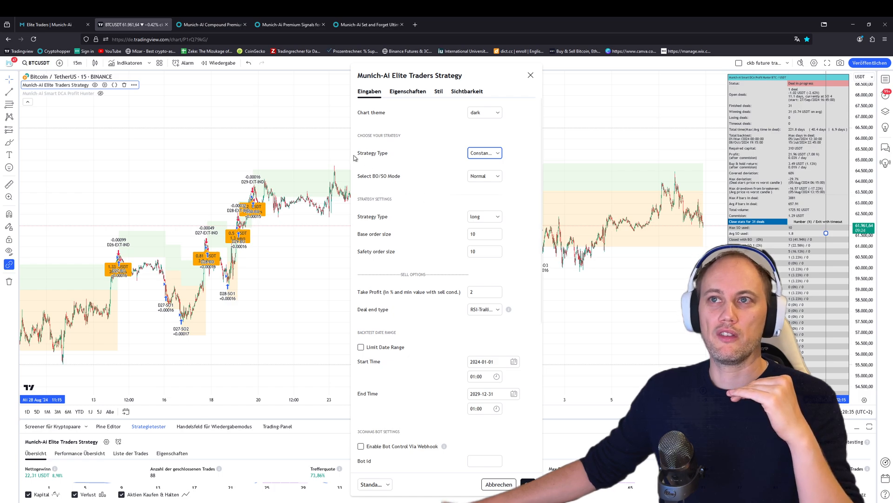
# Glance at the Munich-Ai pricing page and return to the BTCUSDT chart
pyautogui.click(51, 24)
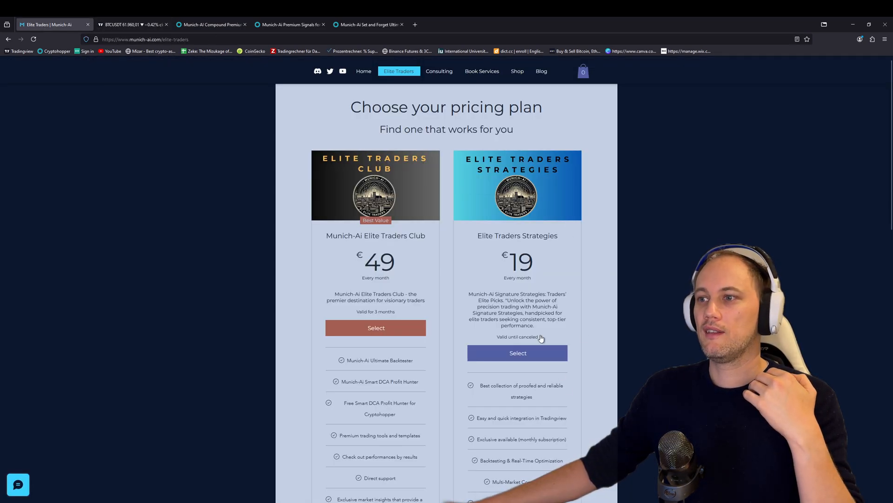
pyautogui.click(133, 24)
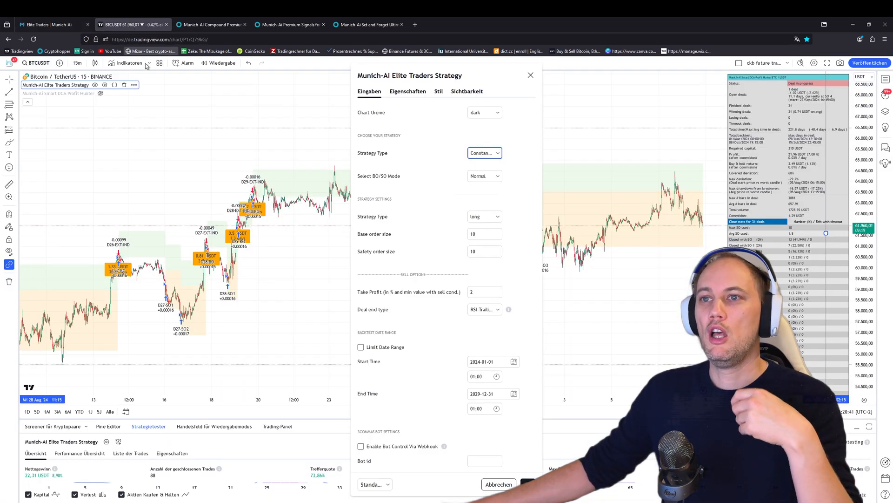
pyautogui.moveTo(402, 189)
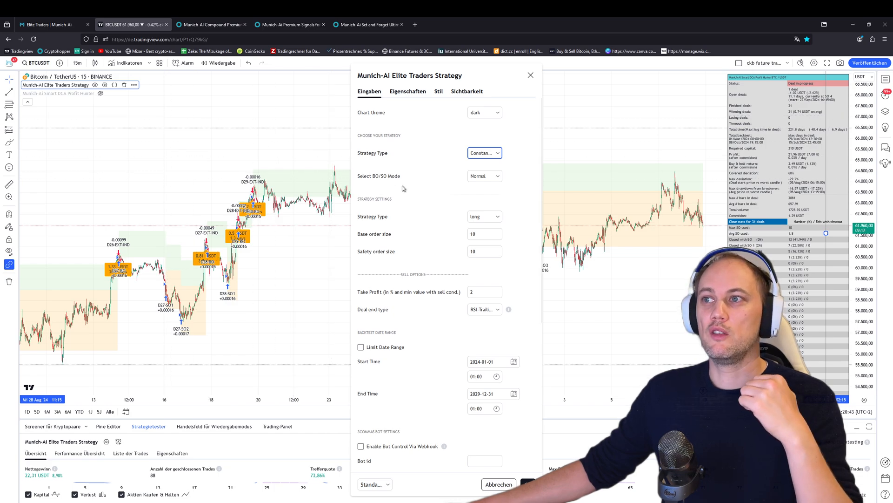
pyautogui.moveTo(416, 188)
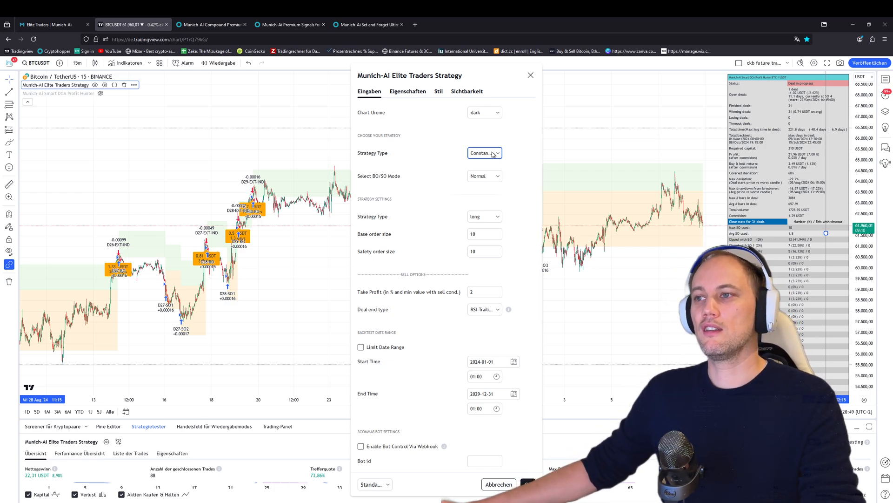
pyautogui.moveTo(481, 154)
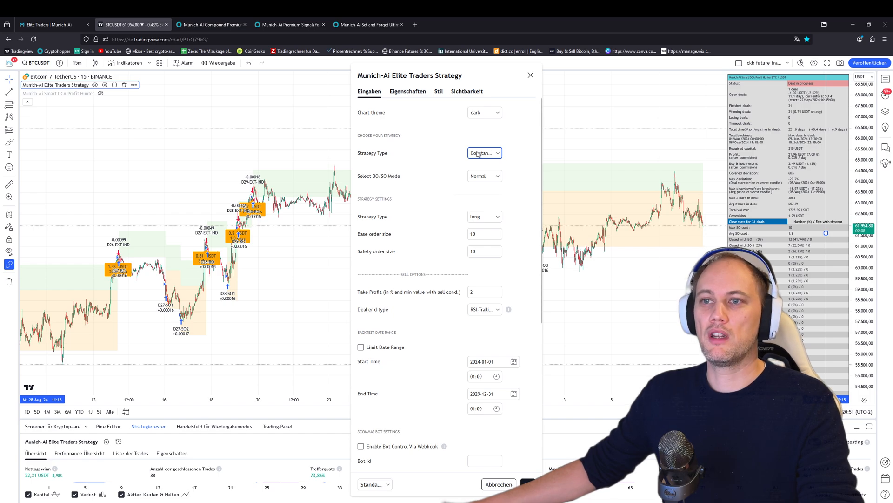
pyautogui.moveTo(427, 157)
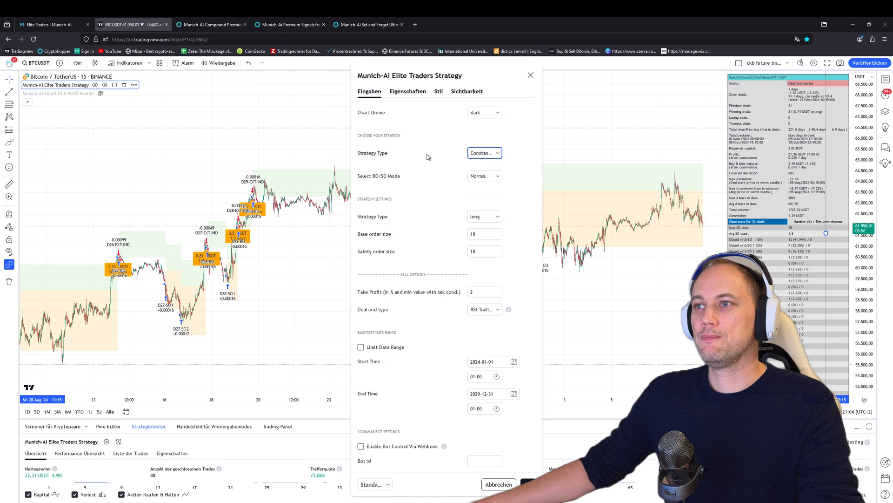
# Choose Set and Forget (All Markets) as the strategy type
pyautogui.click(484, 153)
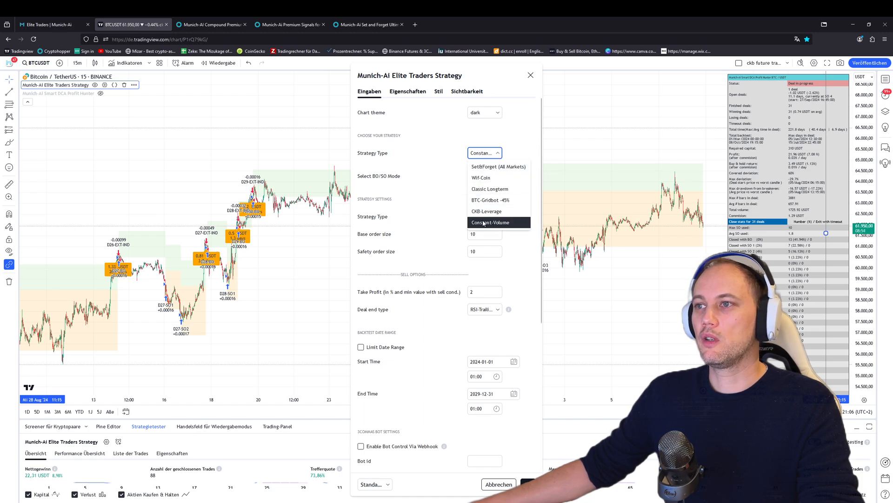
pyautogui.moveTo(498, 166)
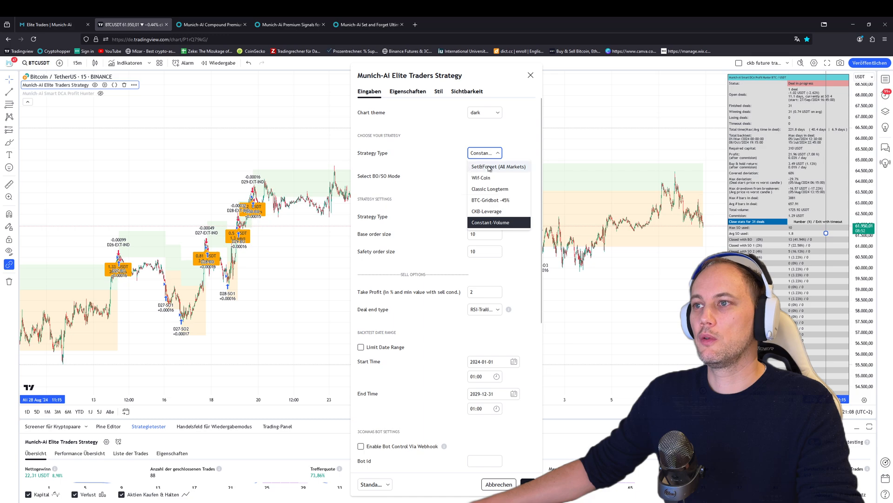
pyautogui.click(497, 167)
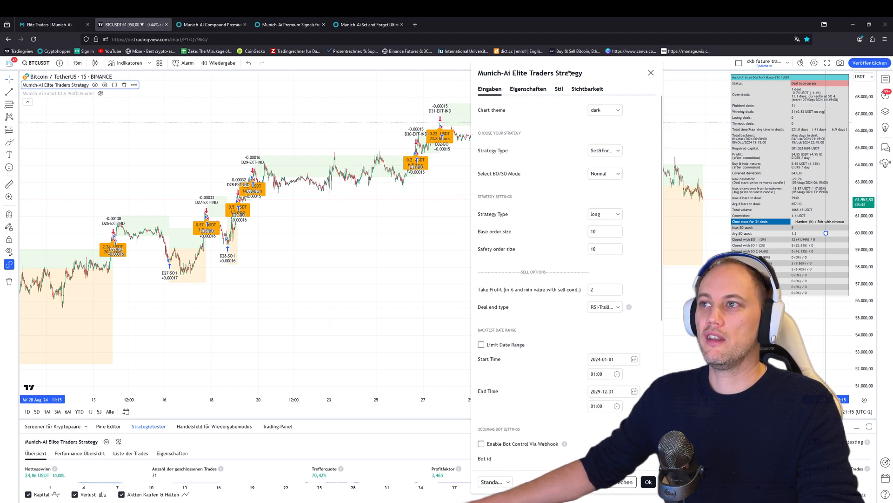
pyautogui.click(604, 151)
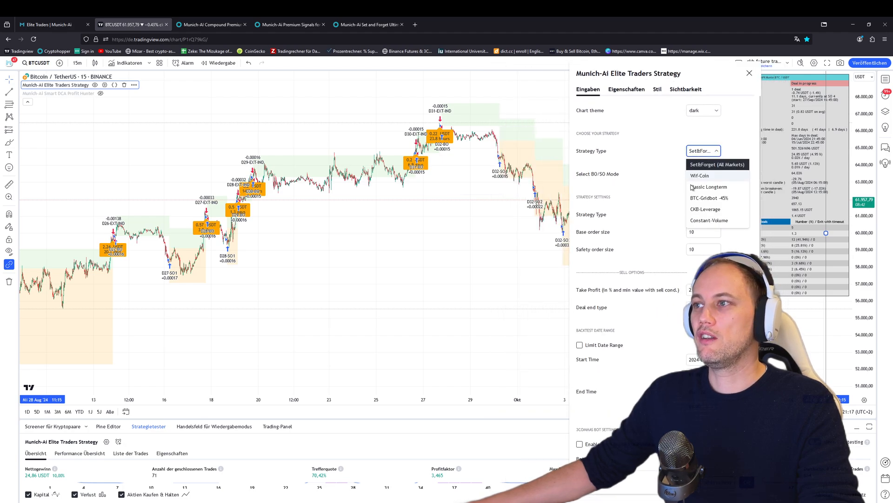
pyautogui.moveTo(705, 210)
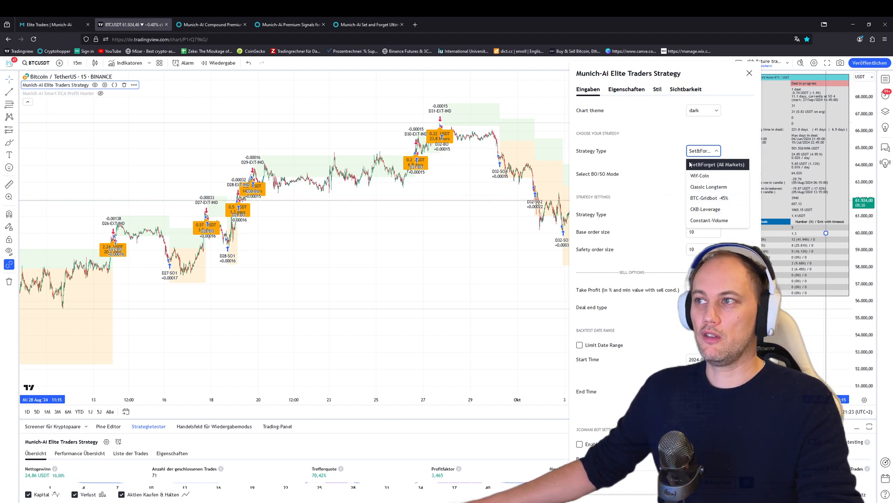
pyautogui.click(717, 164)
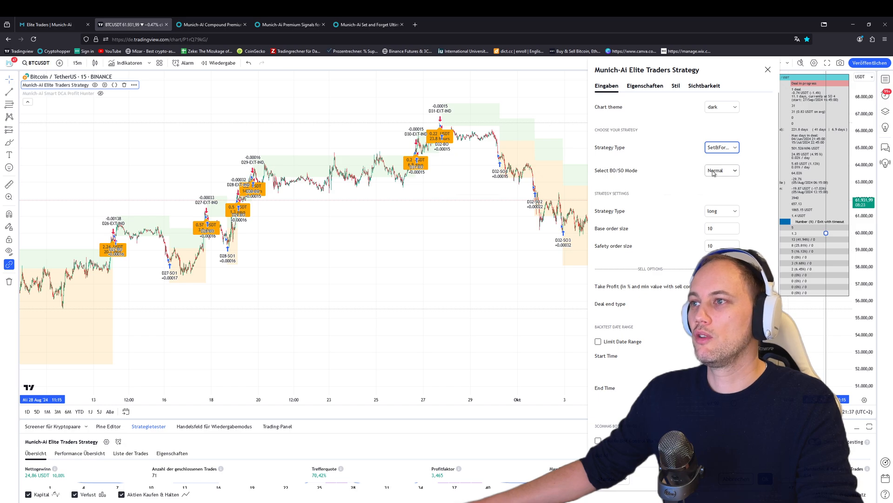
# Set the BO/SO mode to Restrictive
pyautogui.click(721, 170)
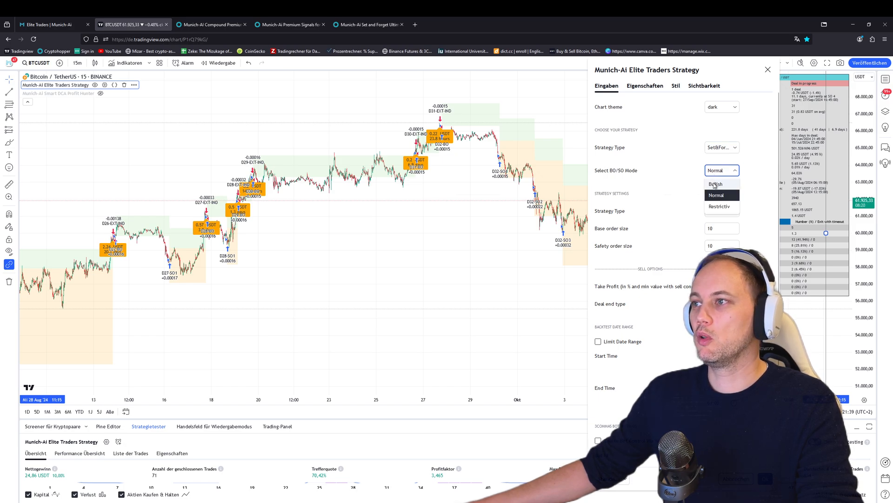
pyautogui.click(719, 206)
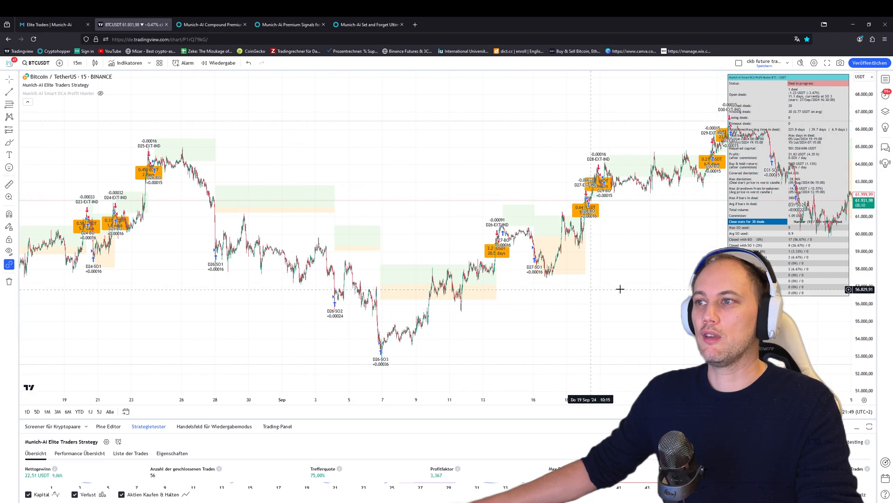
# Review the Set and Forget backtest trades and settings, then bring up the strategy type list again
pyautogui.hscroll(3)
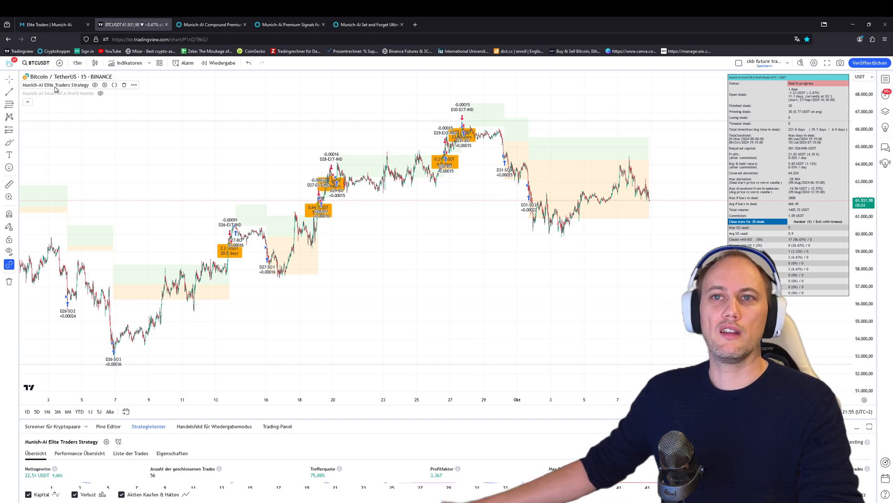
pyautogui.click(119, 85)
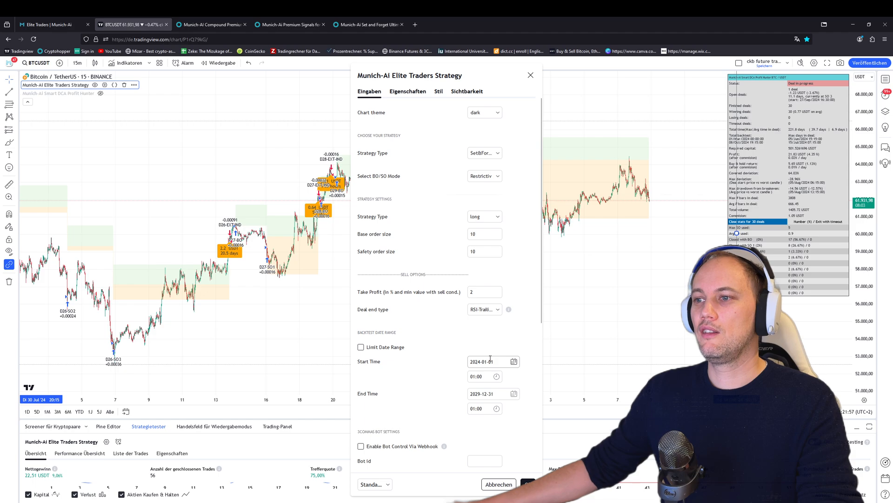
pyautogui.scroll(-3)
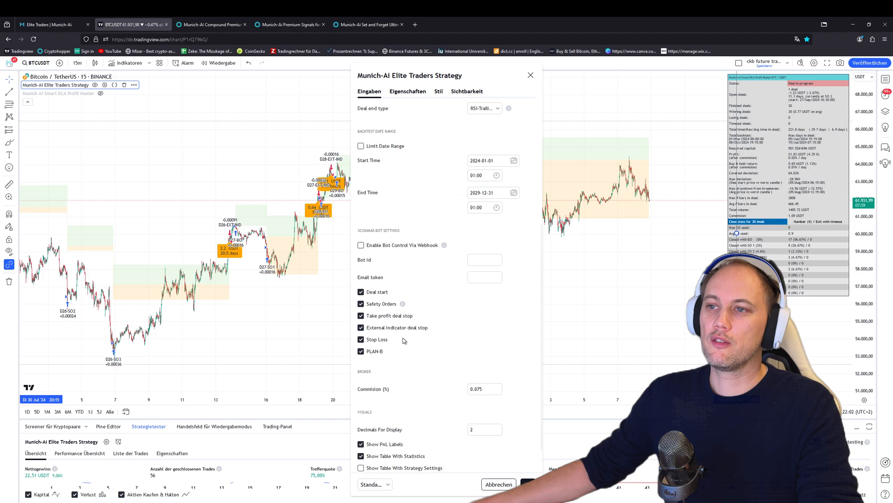
pyautogui.click(530, 75)
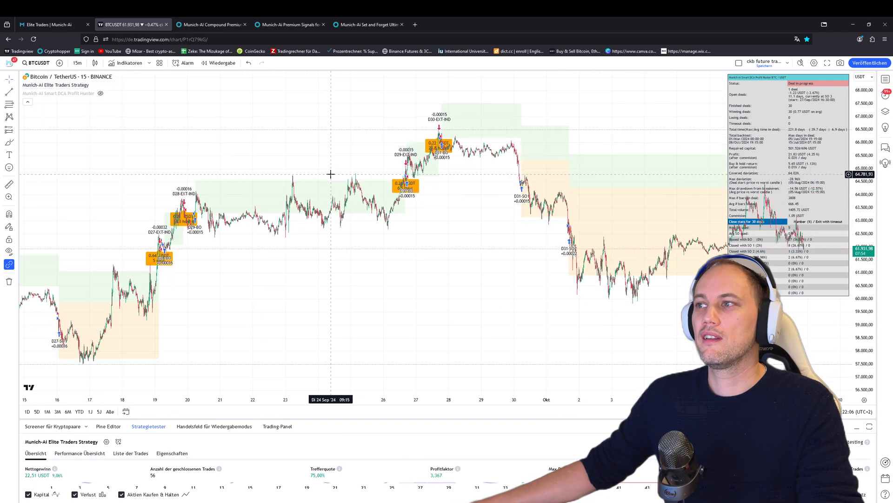
pyautogui.click(483, 152)
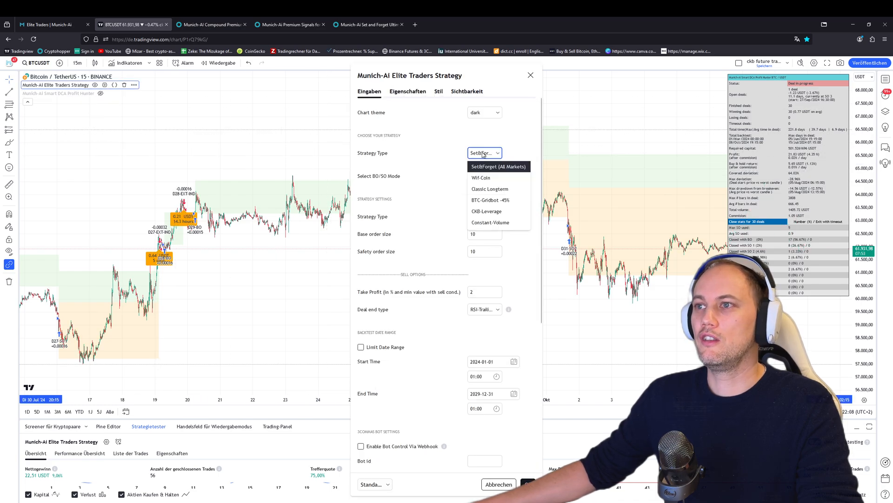
# Switch the strategy type back to Constant-Volume, keeping the RSI-Trailing deal end type
pyautogui.click(490, 222)
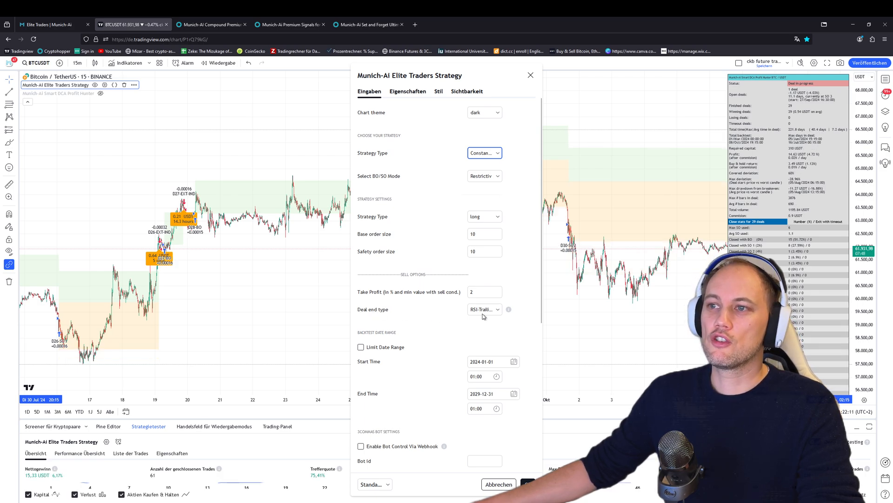
pyautogui.click(484, 309)
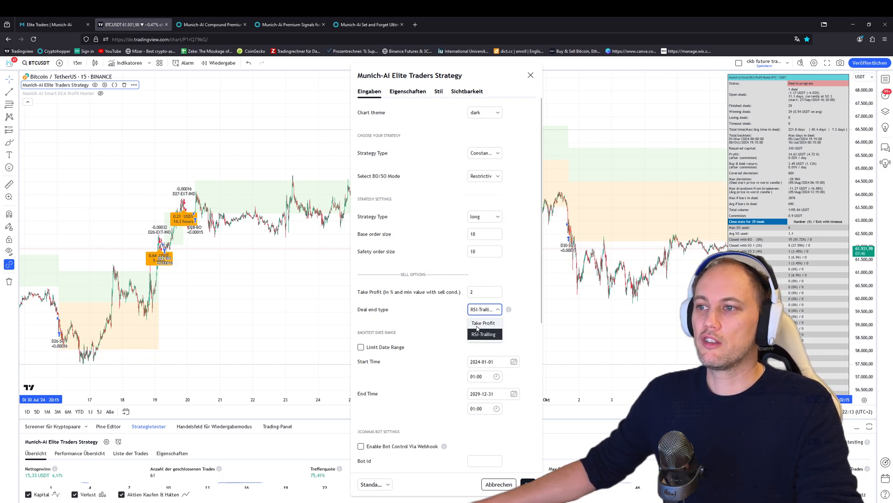
pyautogui.click(530, 75)
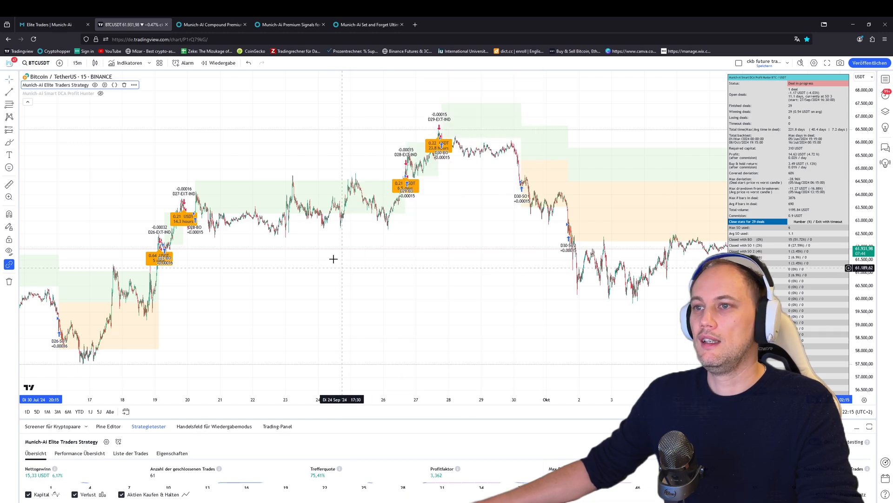
pyautogui.moveTo(336, 252)
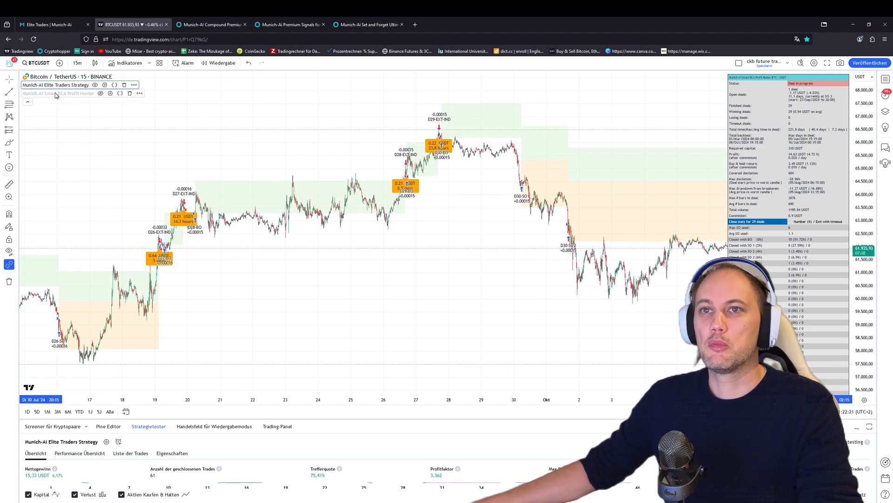
# Hide the Elite Traders Strategy and move to the Munich-AI Compound Premium 2024 page
pyautogui.click(95, 84)
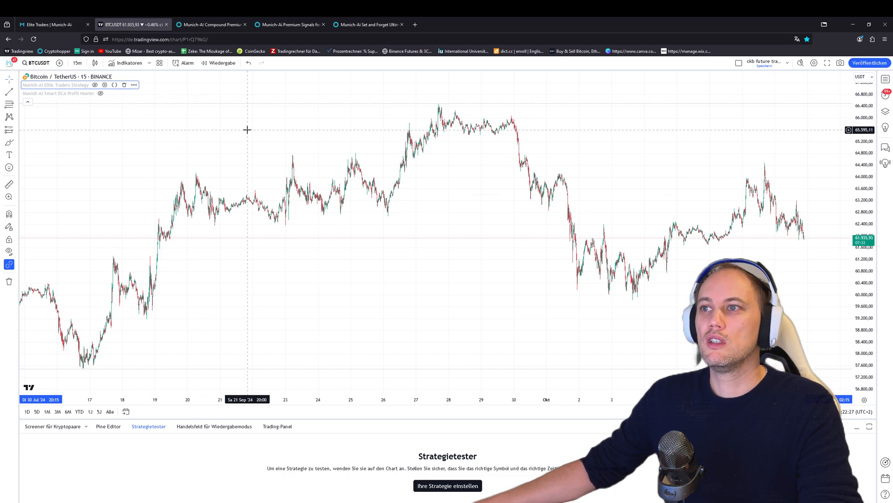
pyautogui.click(211, 24)
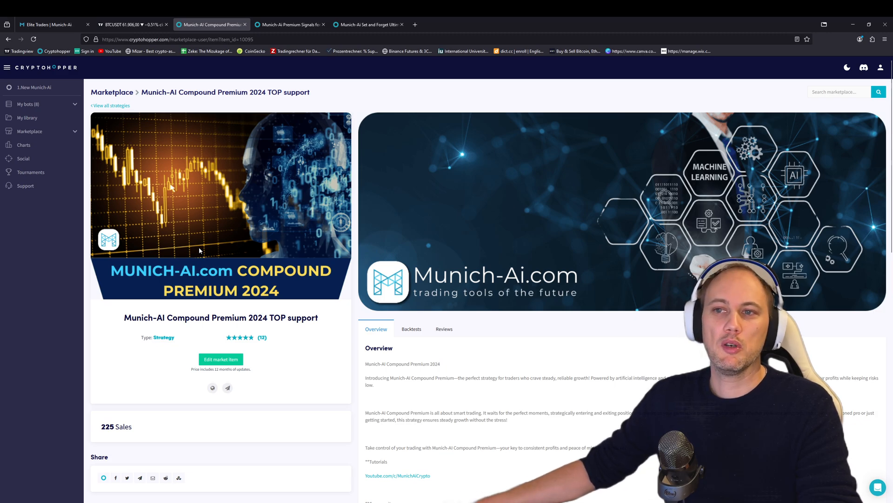
pyautogui.moveTo(349, 255)
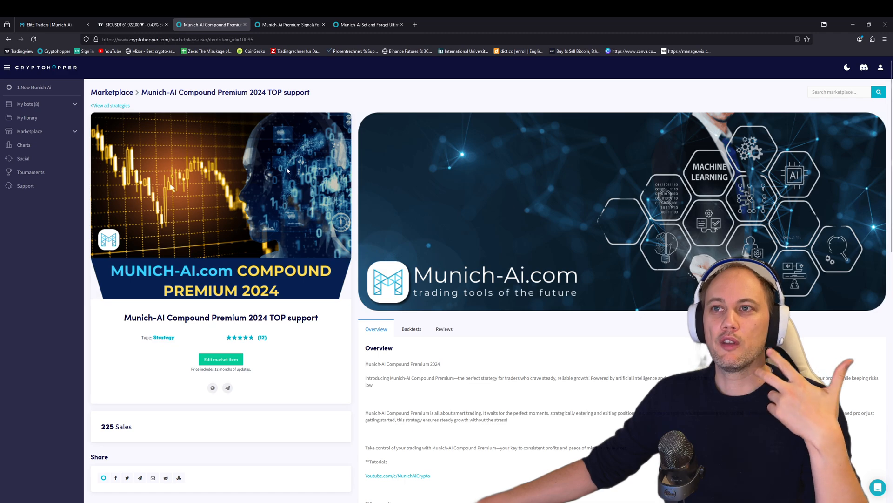
# Return to the BTCUSDT chart's open strategy settings
pyautogui.click(131, 25)
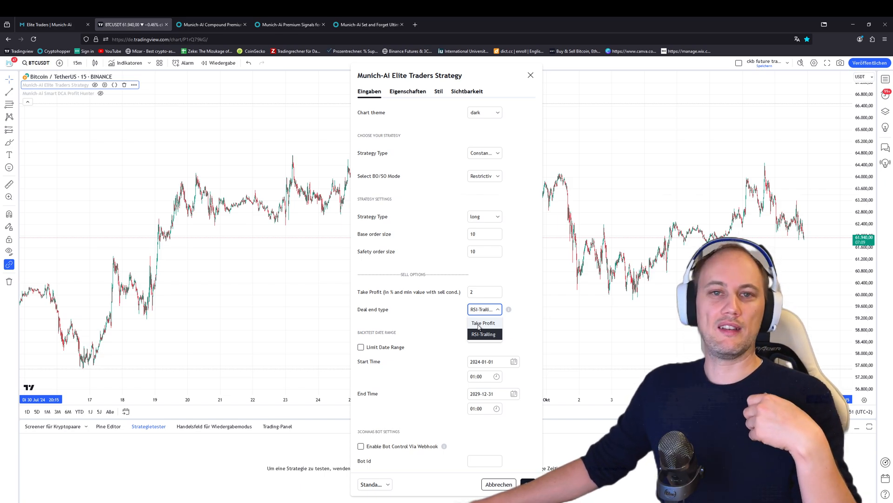
# Dismiss the strategy settings and show the Munich-Ai Premium Signals product page
pyautogui.click(483, 334)
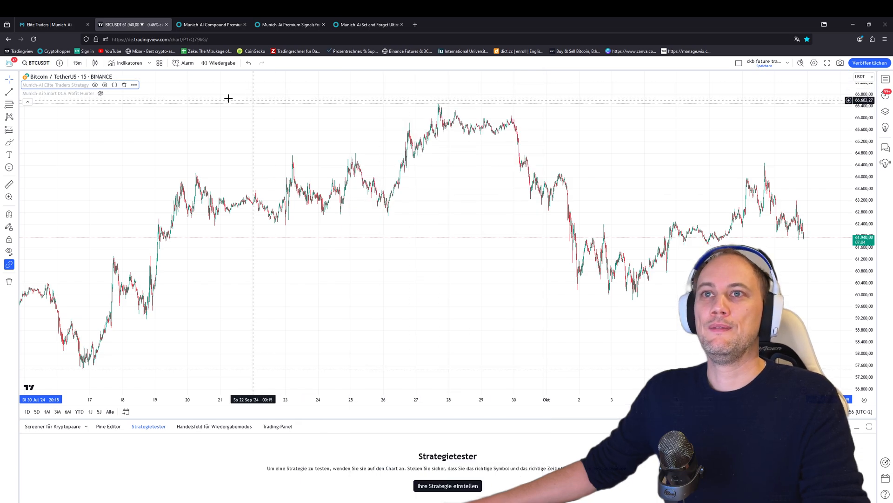
pyautogui.click(291, 25)
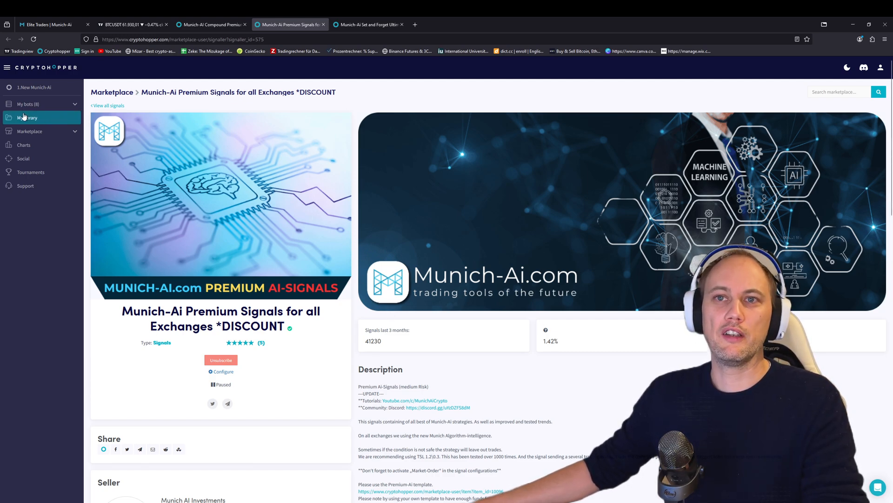
# Reach the Cryptohopper Signals marketplace listing via the sidebar, glancing at other tabs on the way
pyautogui.click(29, 132)
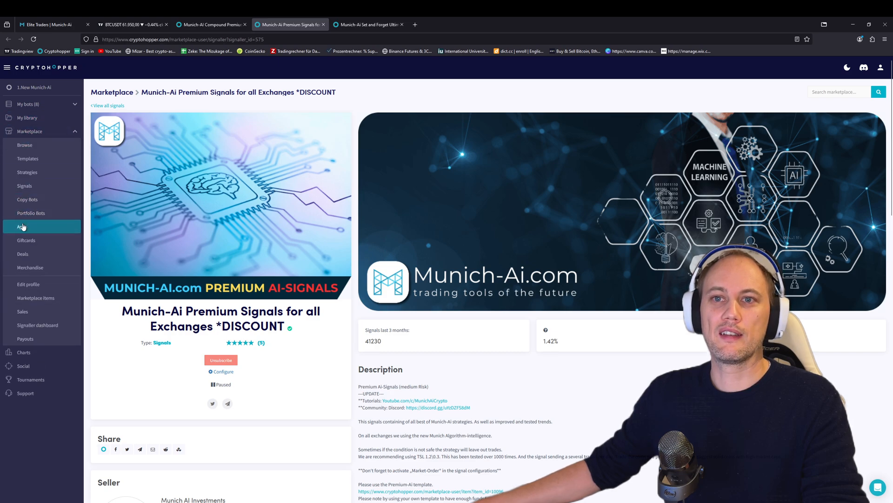
pyautogui.click(21, 226)
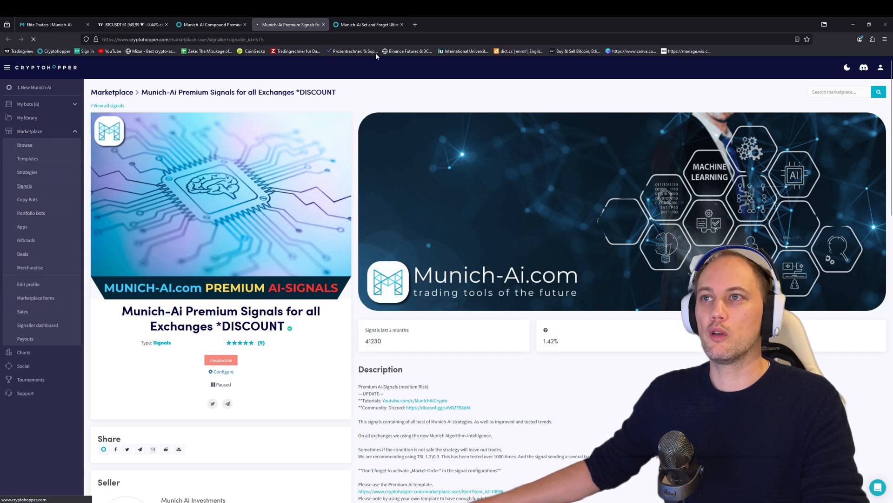
pyautogui.click(369, 24)
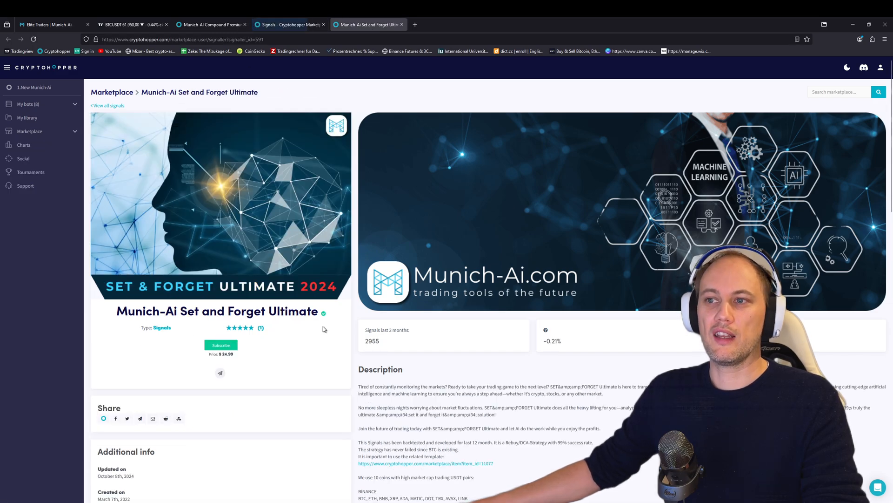
pyautogui.moveTo(273, 89)
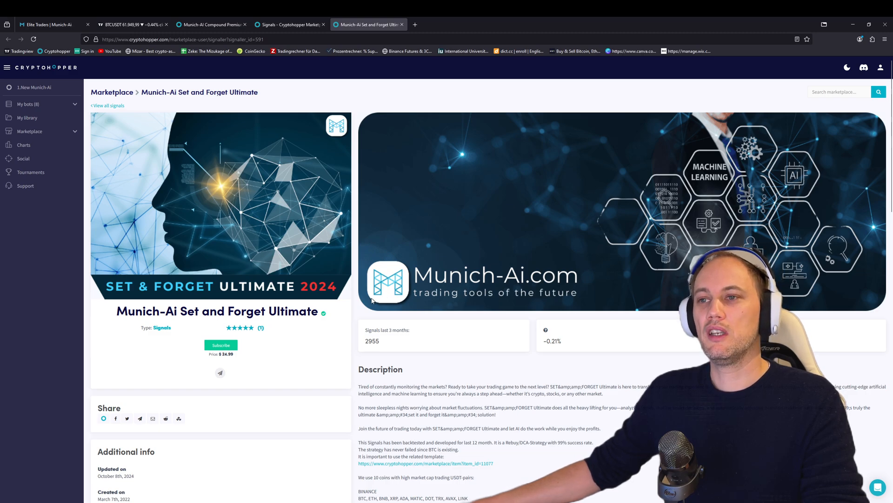
pyautogui.moveTo(161, 272)
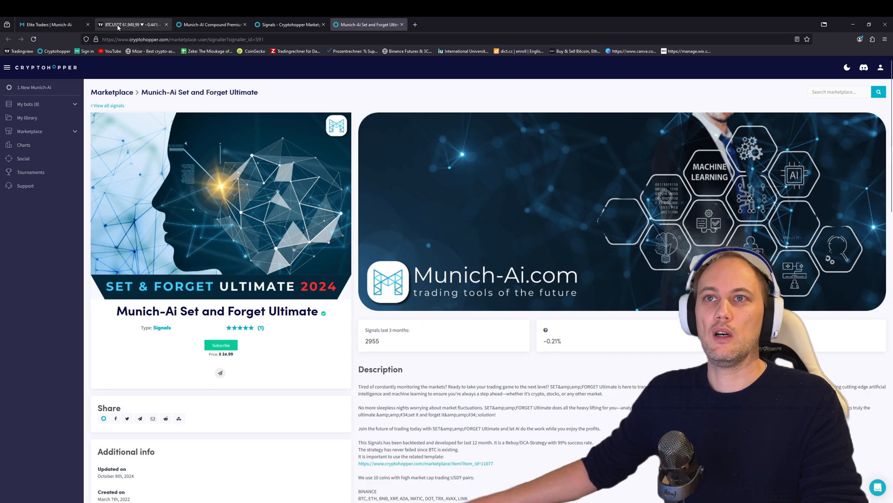
pyautogui.click(131, 25)
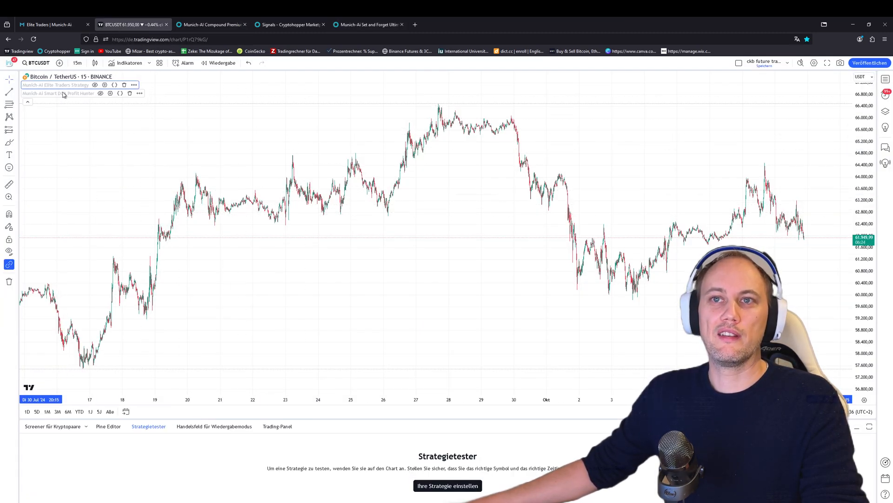
pyautogui.moveTo(145, 142)
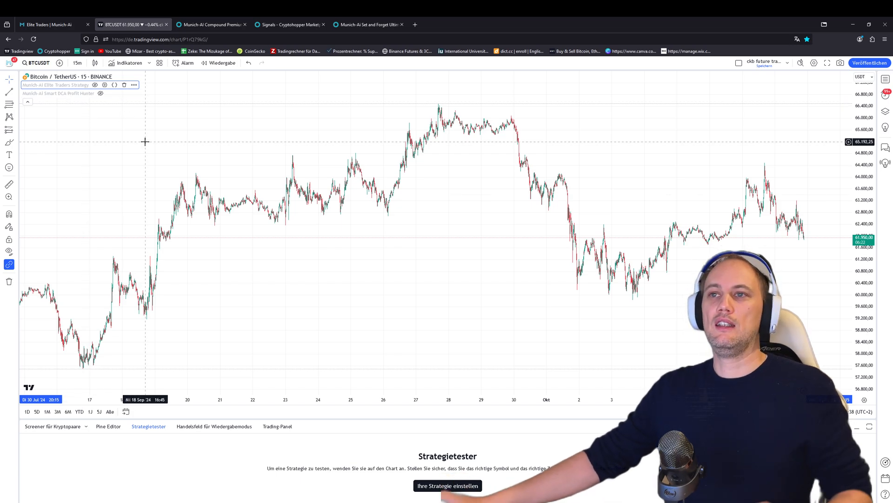
pyautogui.click(287, 24)
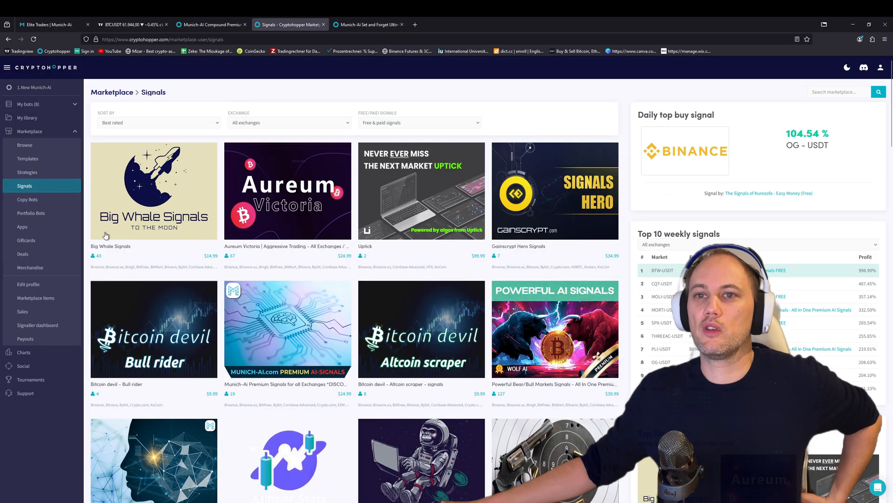
pyautogui.moveTo(64, 145)
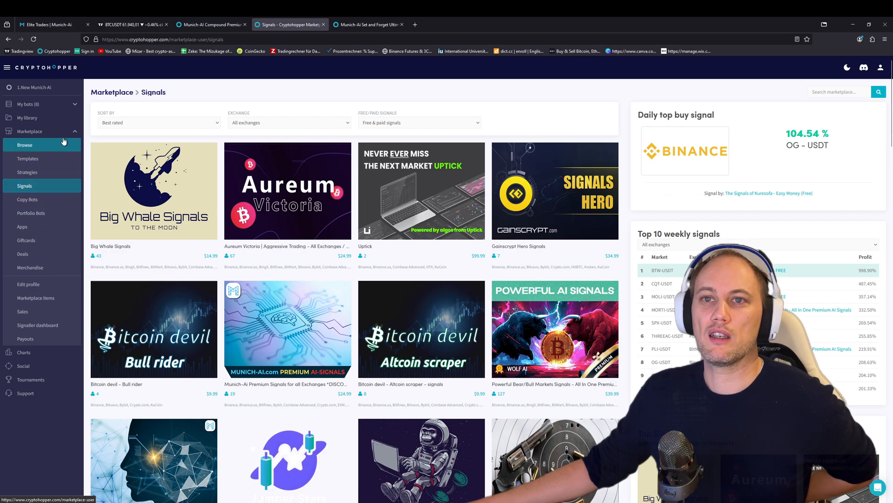
# Look down the signals listing to the Munich-Ai offerings, then return to the Elite Traders pricing plans
pyautogui.scroll(-3)
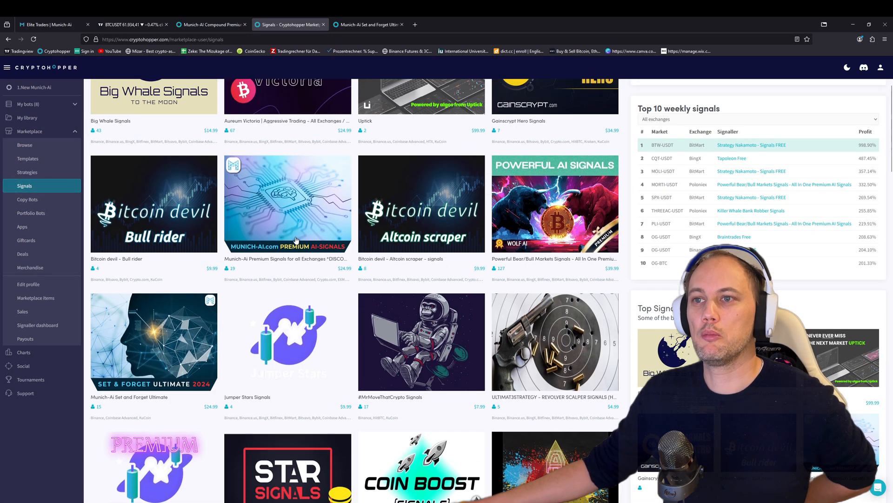
pyautogui.scroll(-3)
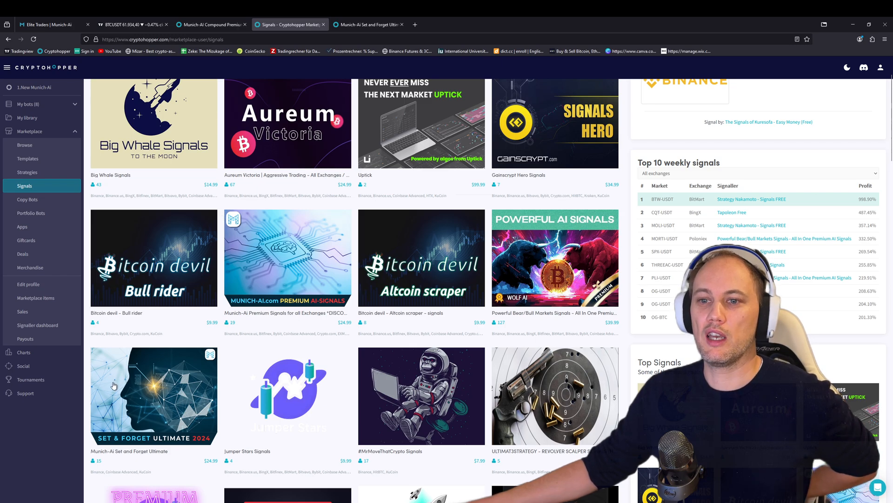
pyautogui.moveTo(149, 393)
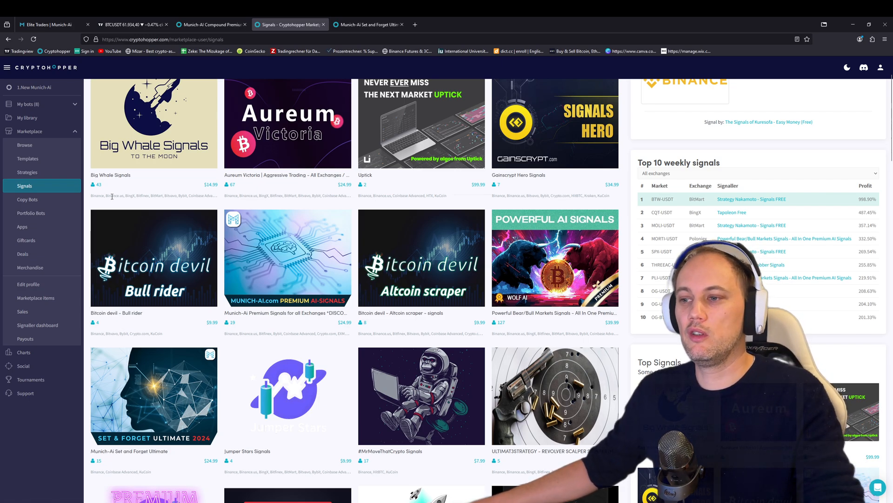
pyautogui.click(51, 24)
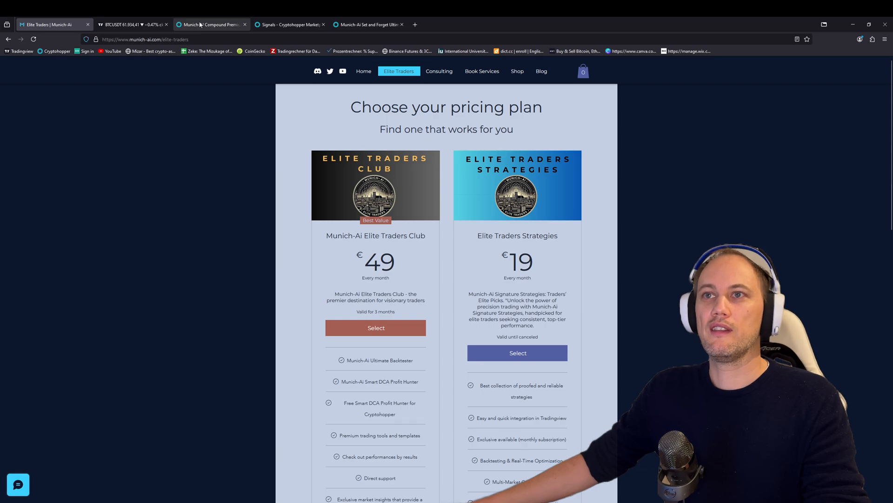
pyautogui.click(368, 24)
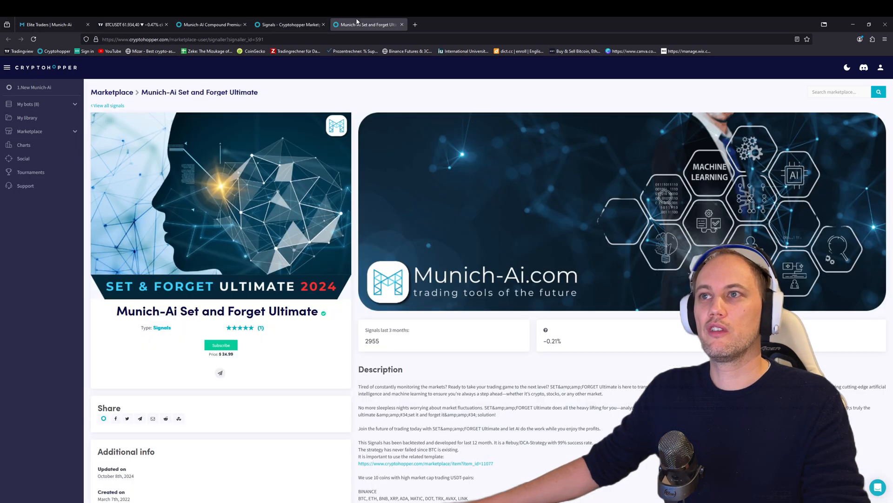
pyautogui.click(131, 24)
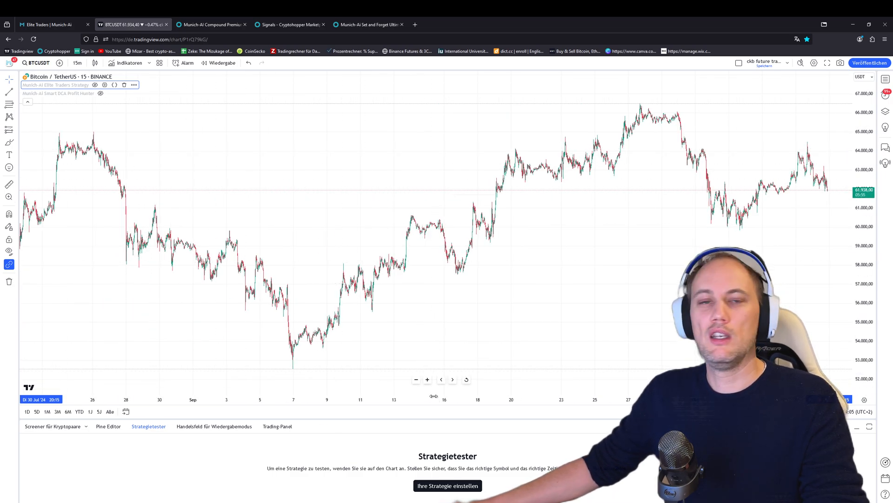
pyautogui.moveTo(306, 245)
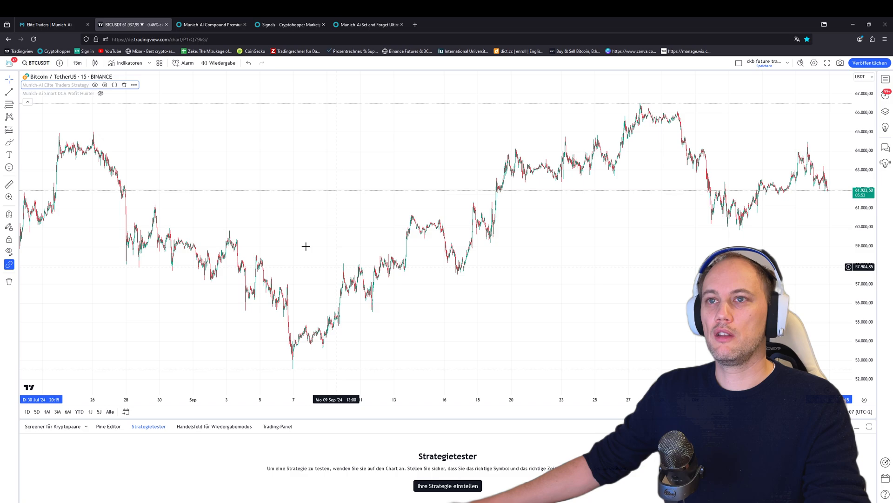
pyautogui.click(51, 24)
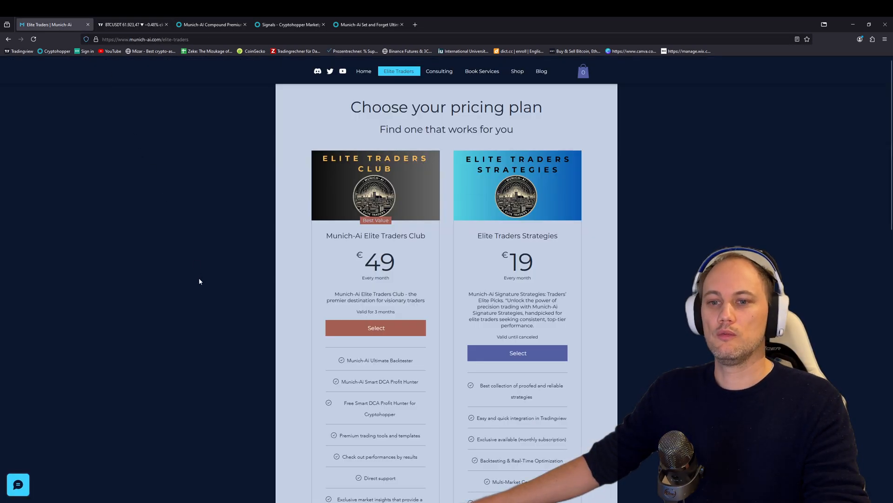